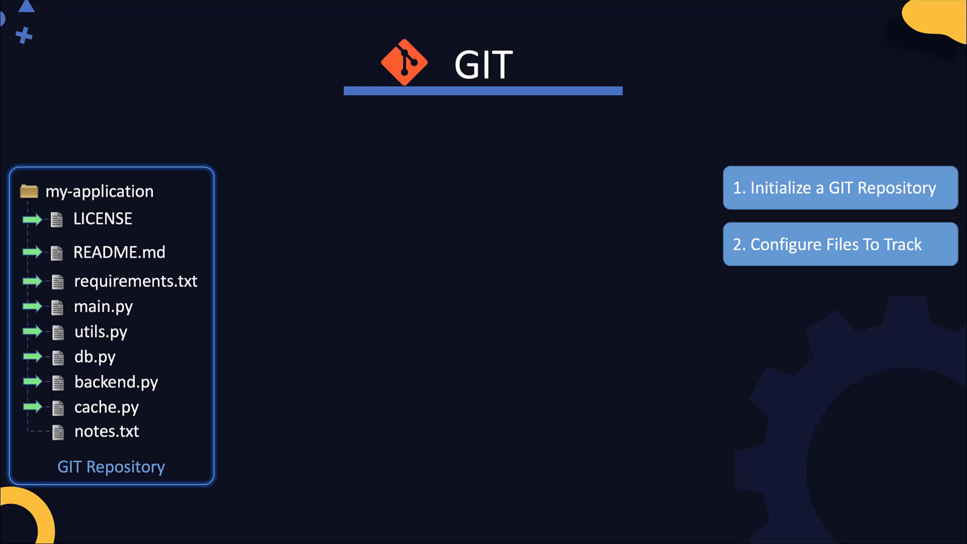
Create public GitHub repository 'my-application' with description 'python based application'
{"action": "left_click", "coordinate": [103, 307]}
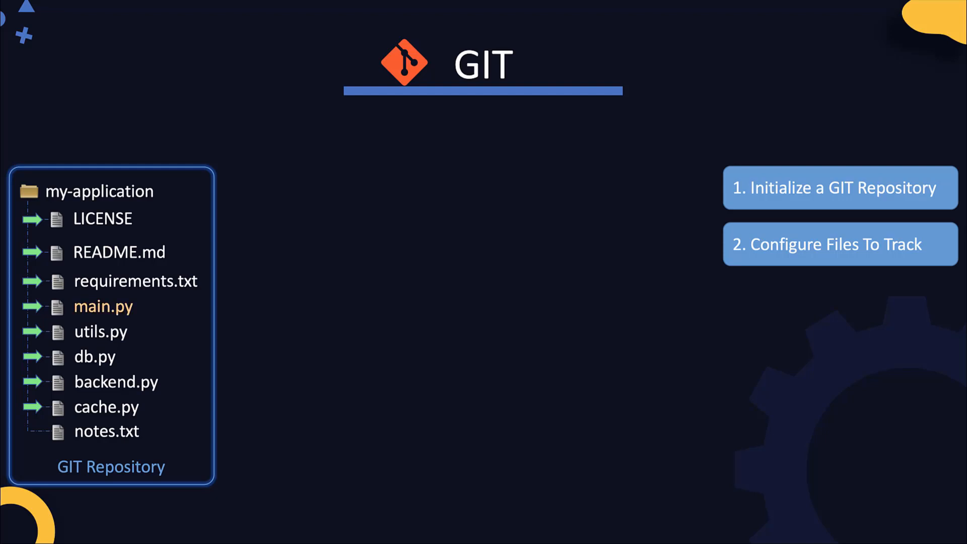
{"action": "left_click", "coordinate": [838, 297]}
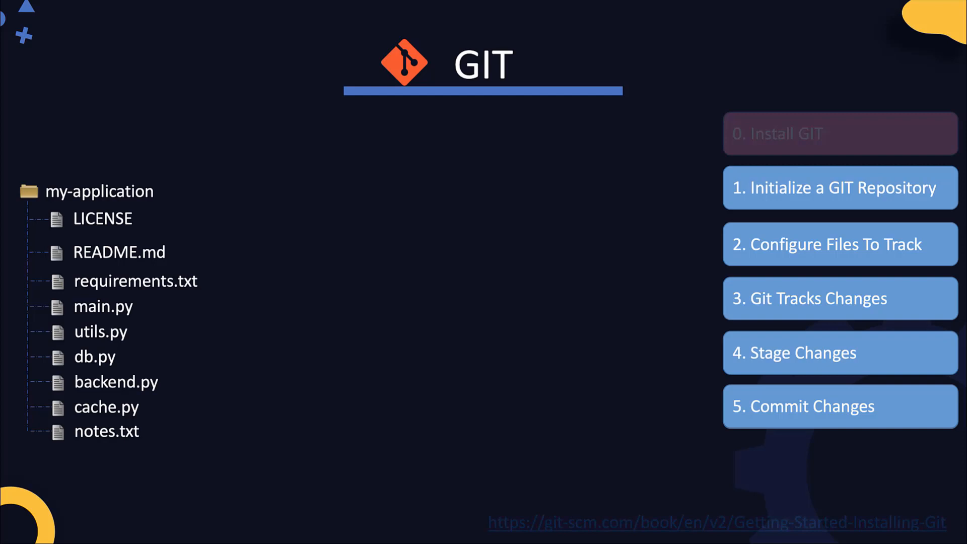
{"action": "left_click", "coordinate": [838, 133]}
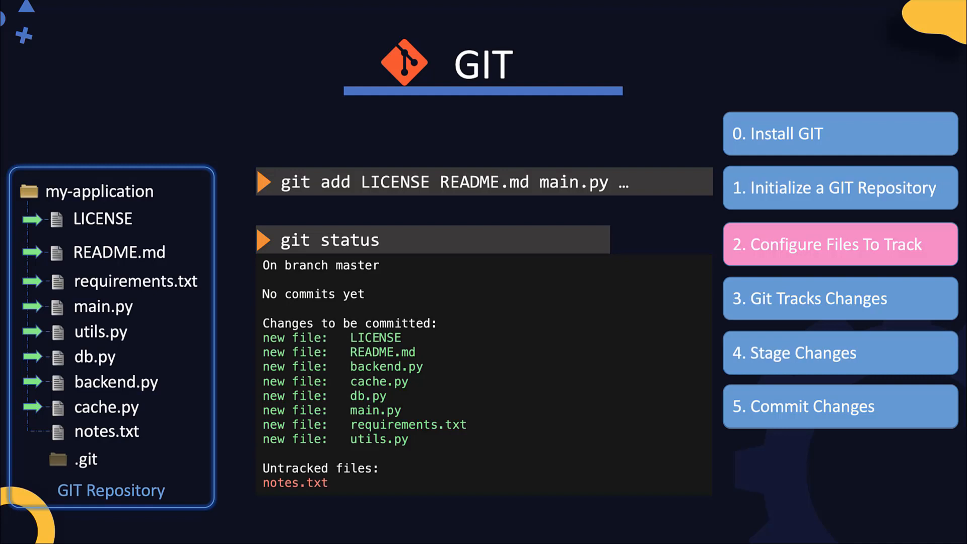
{"action": "left_click", "coordinate": [839, 298]}
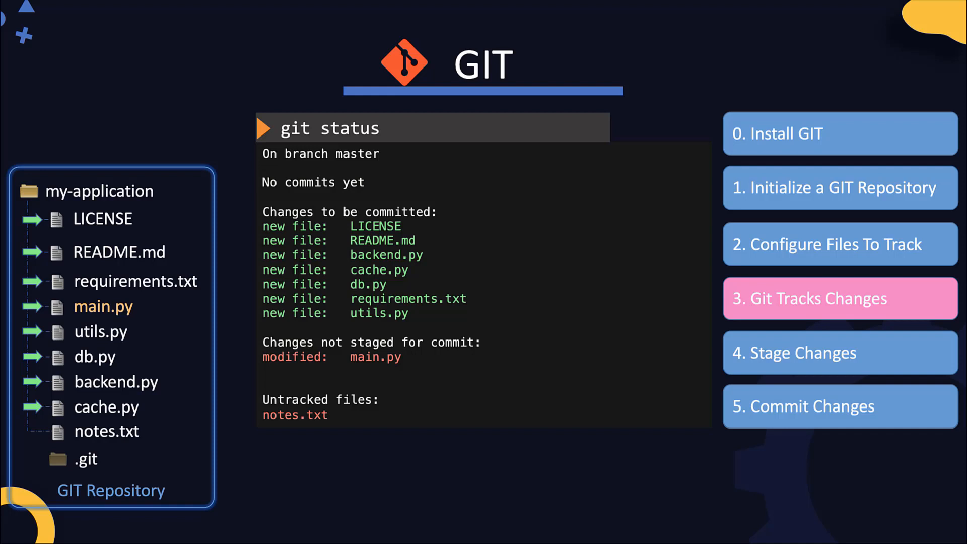
{"action": "left_click", "coordinate": [839, 352]}
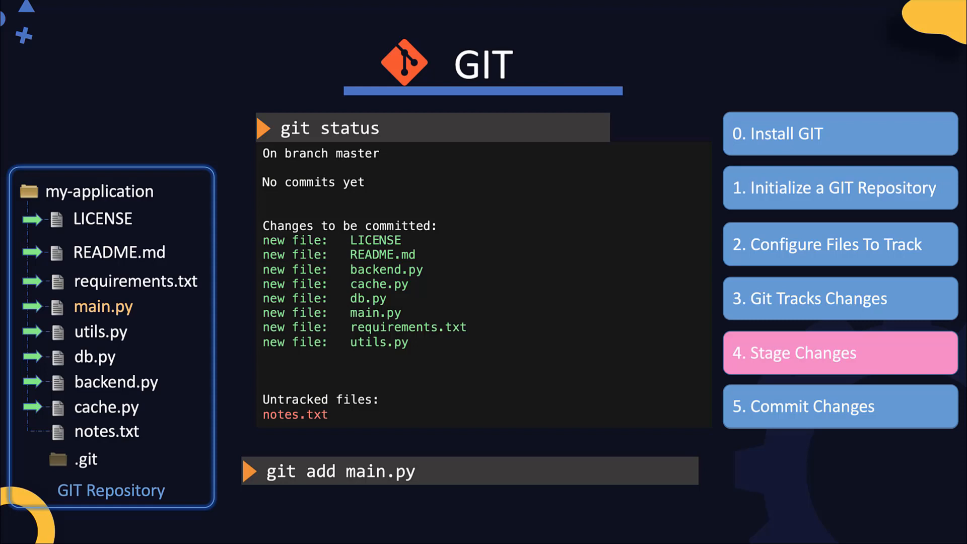
{"action": "left_click", "coordinate": [839, 406]}
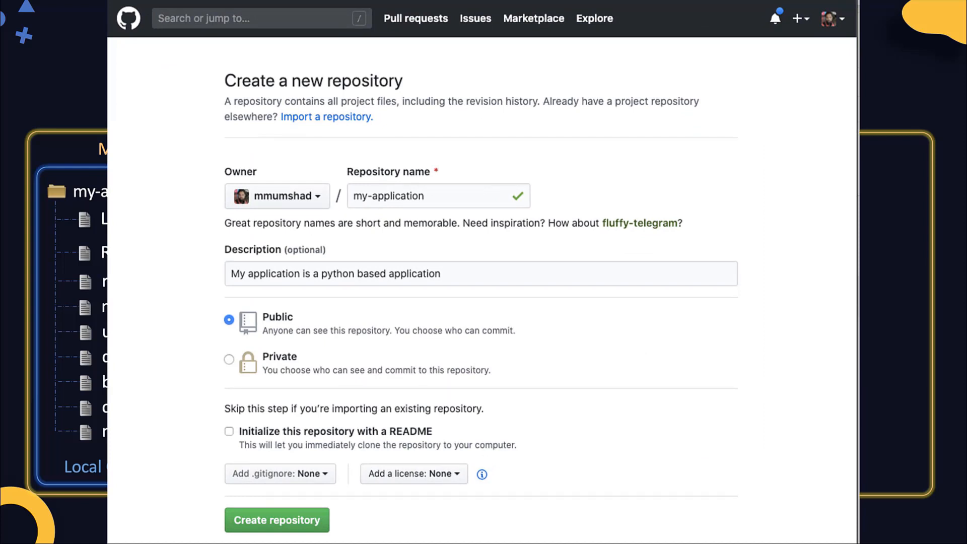
{"action": "mouse_move", "coordinate": [798, 18]}
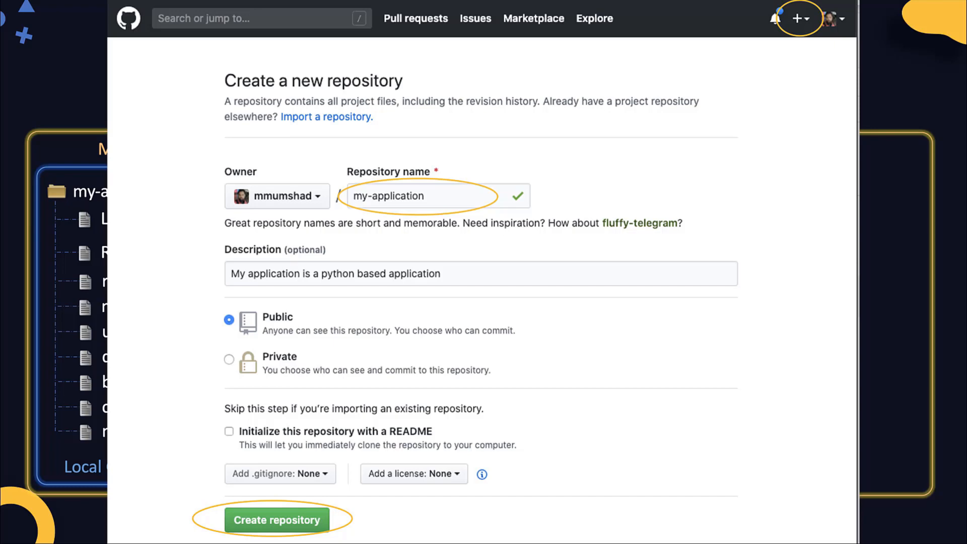
{"action": "left_click", "coordinate": [277, 520]}
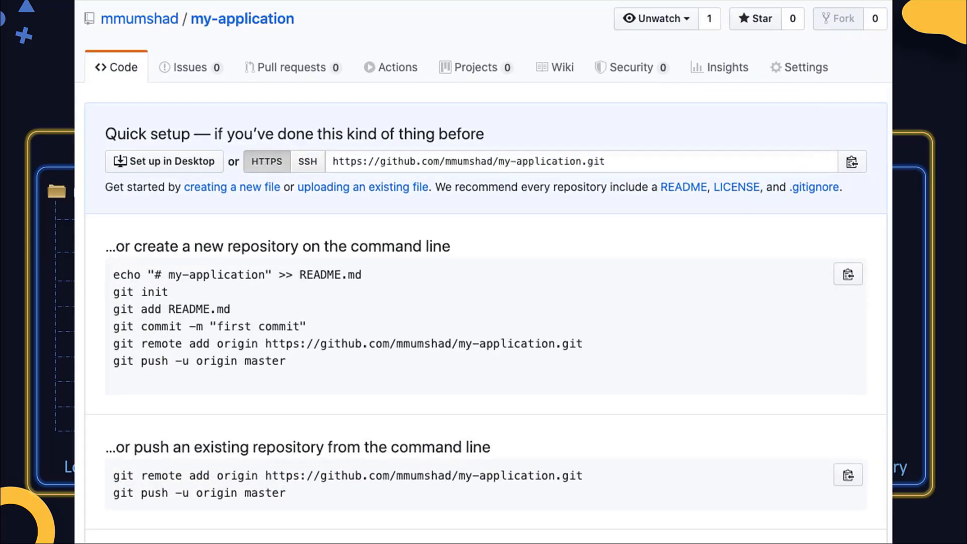